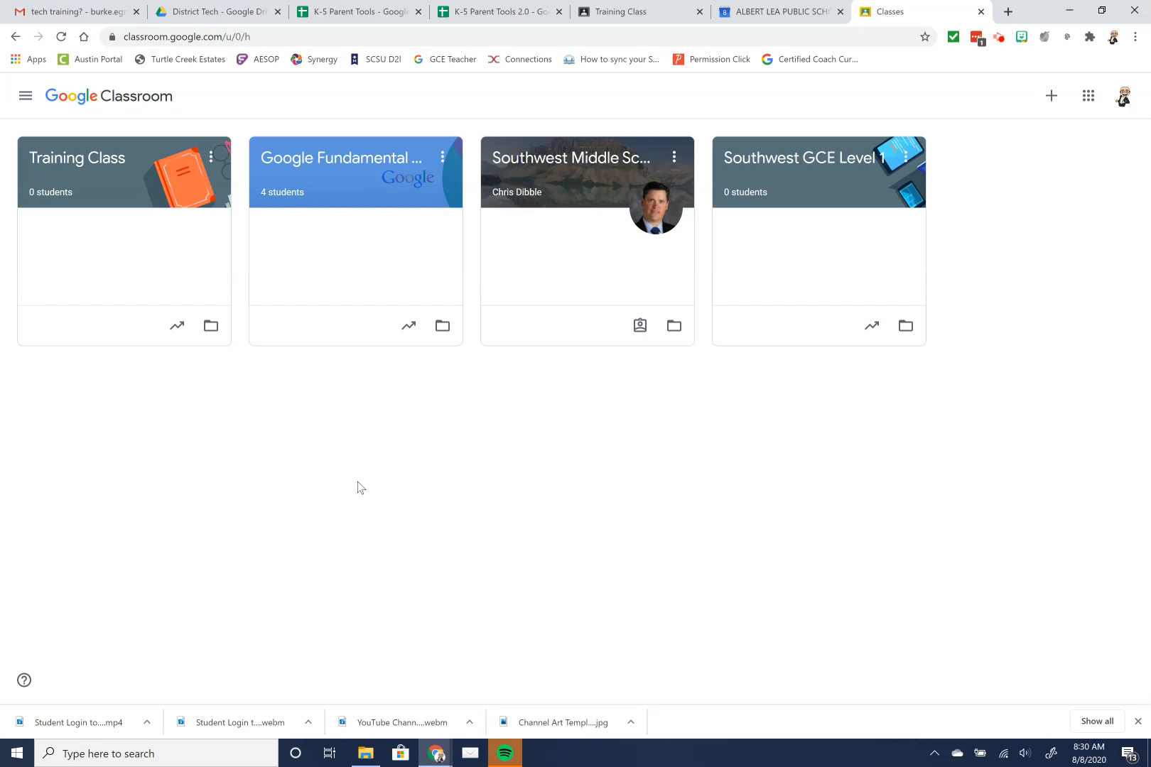
mouse_move(364, 486)
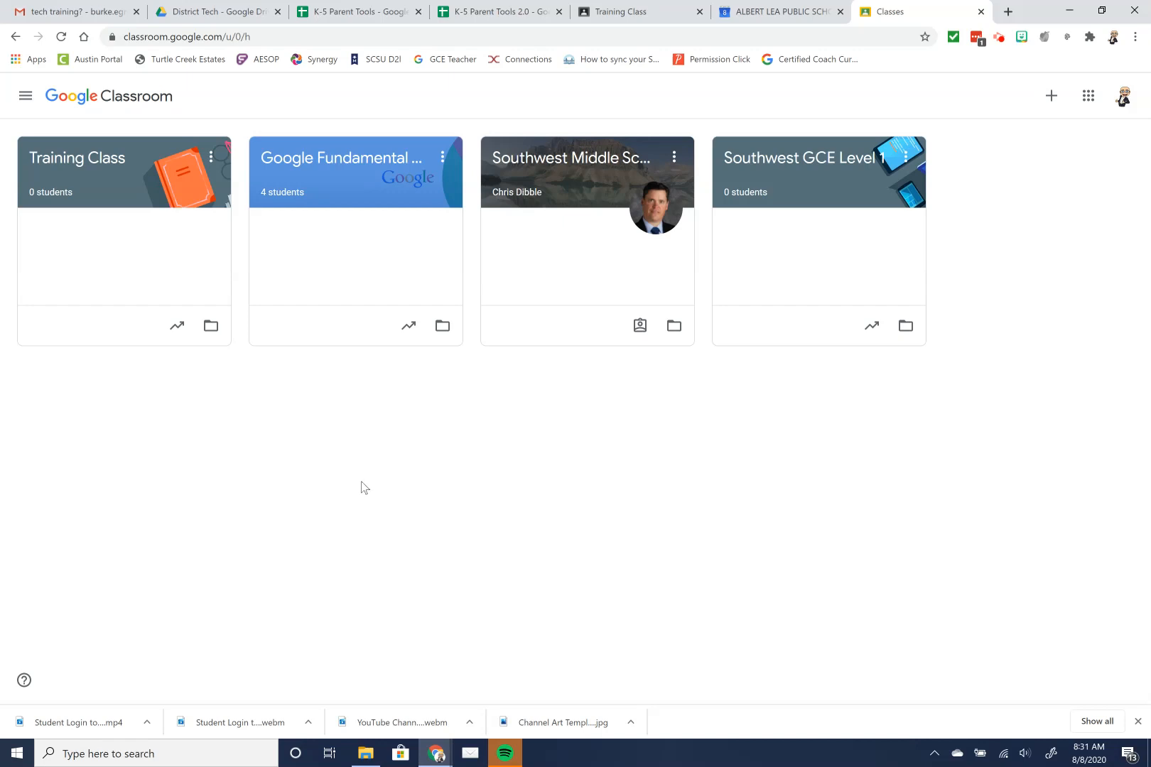
mouse_move(5, 688)
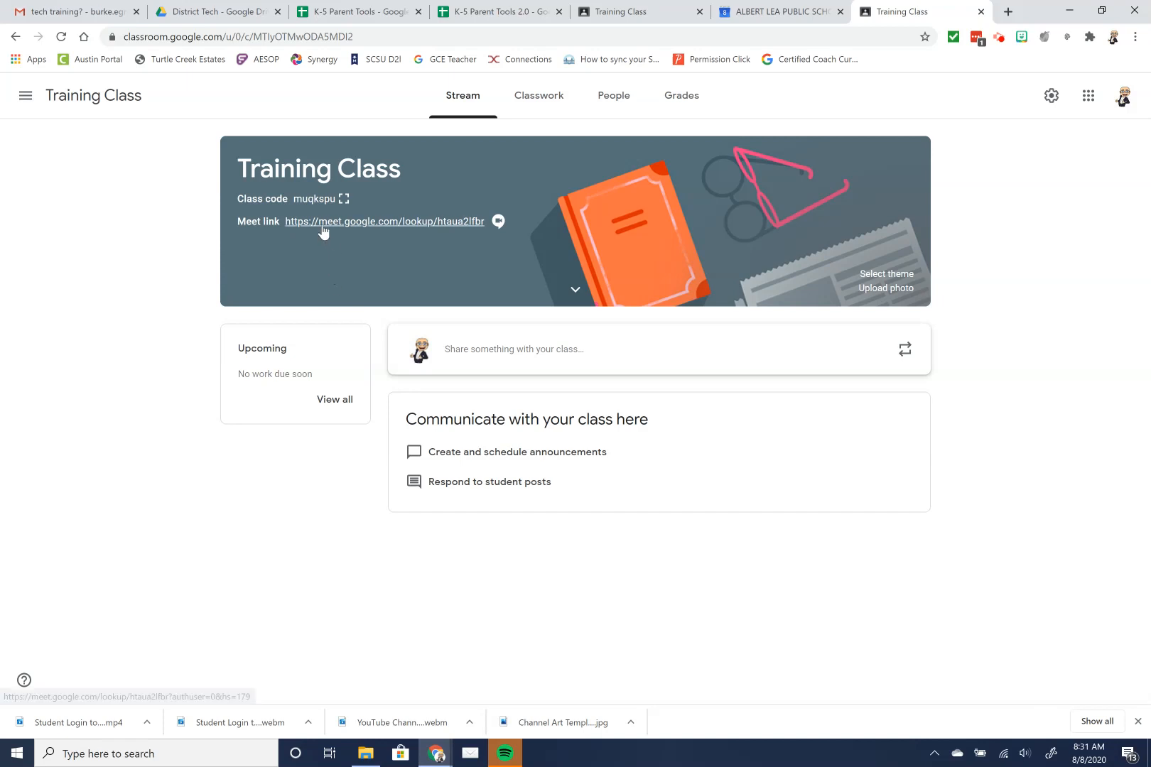
mouse_move(413, 248)
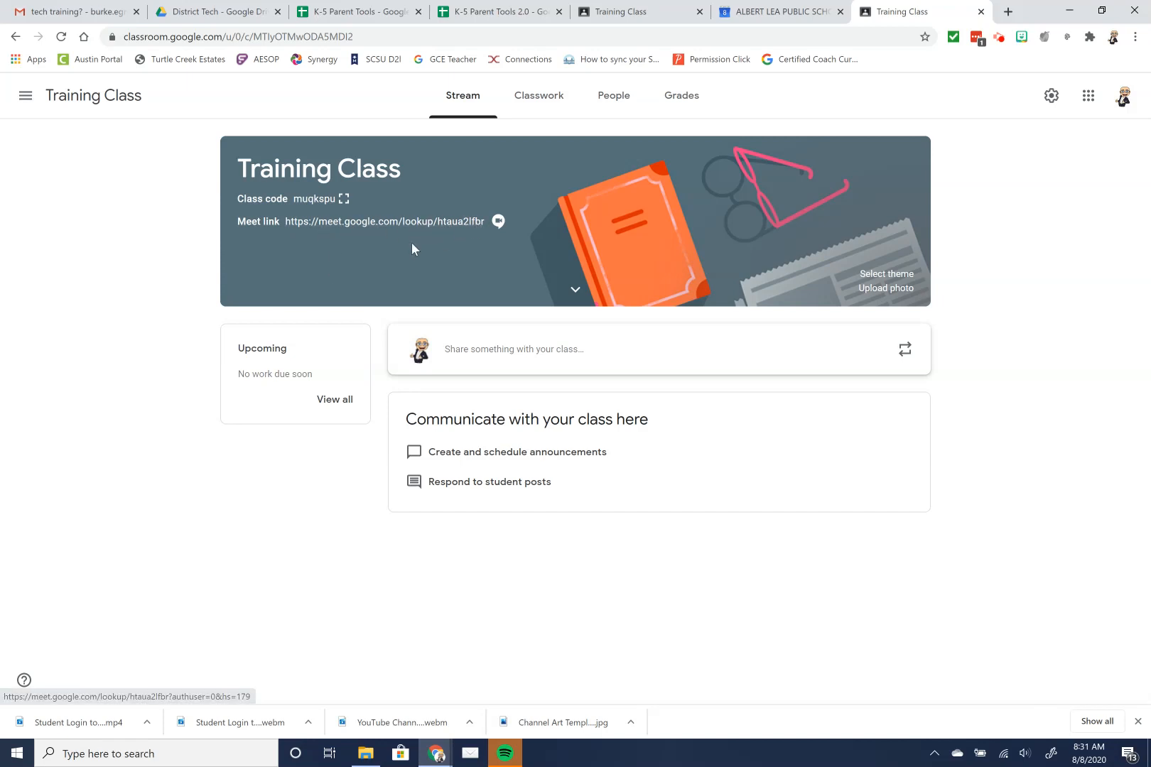
mouse_move(376, 317)
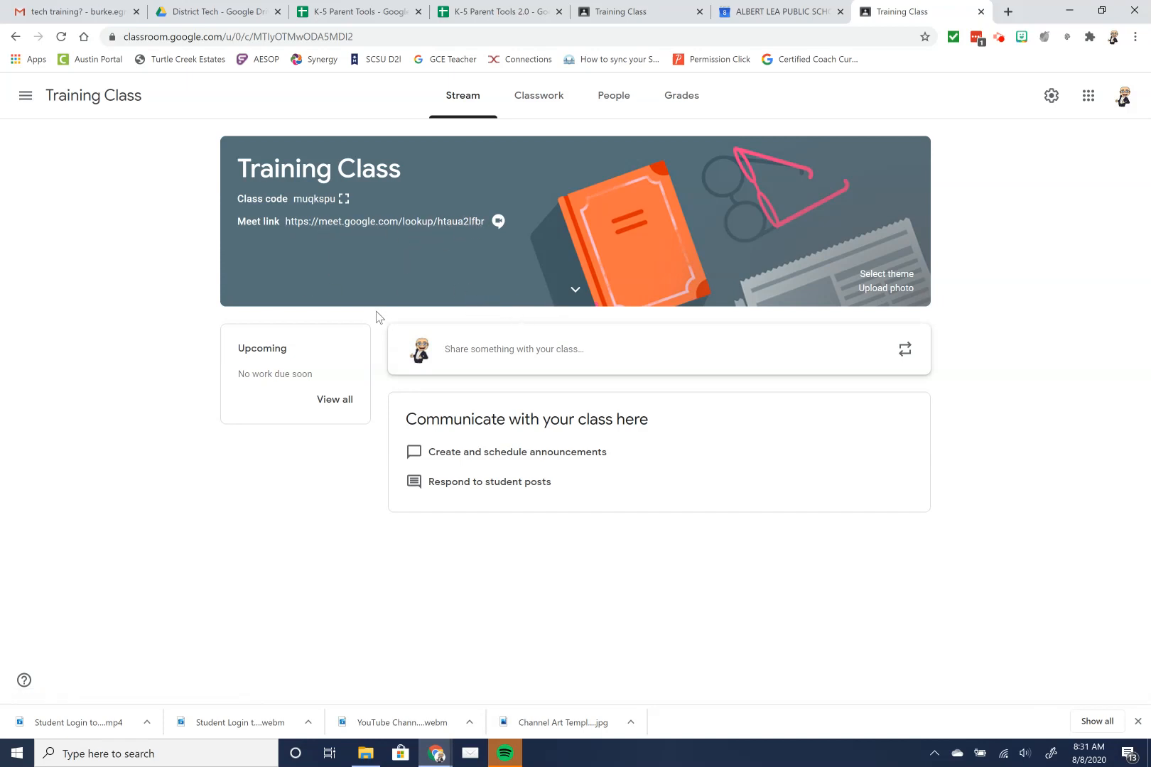
mouse_move(448, 236)
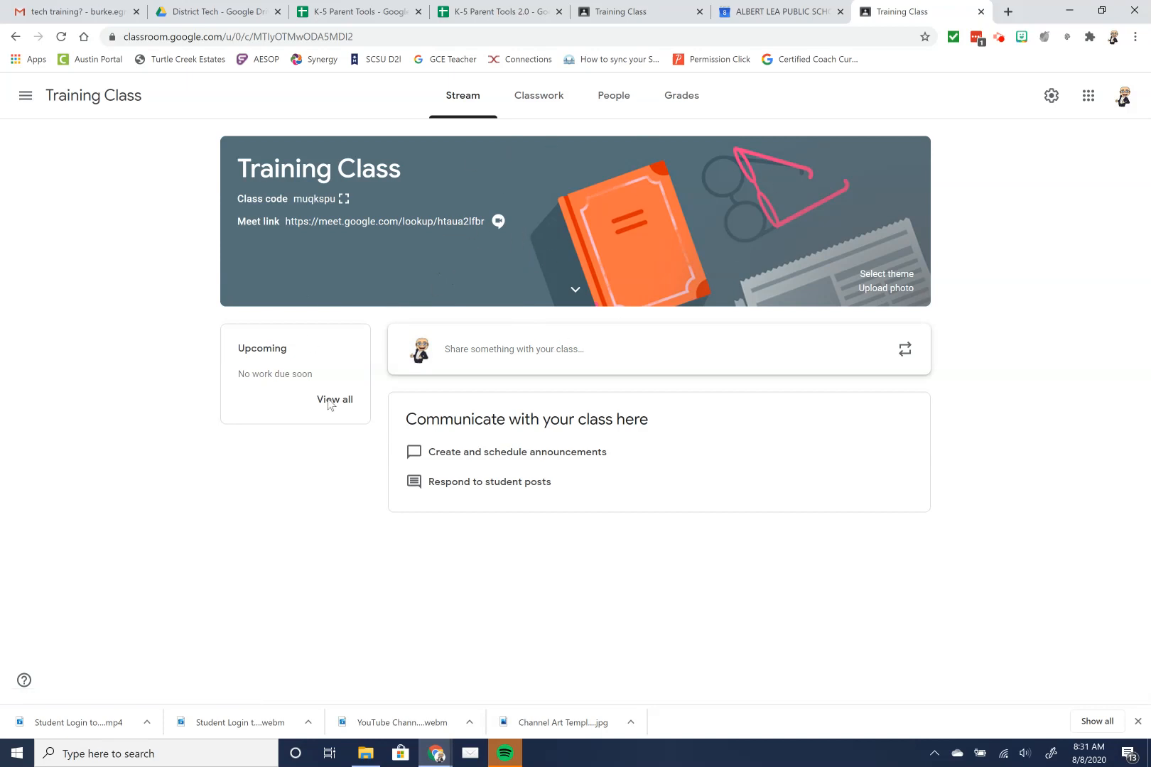
mouse_move(269, 599)
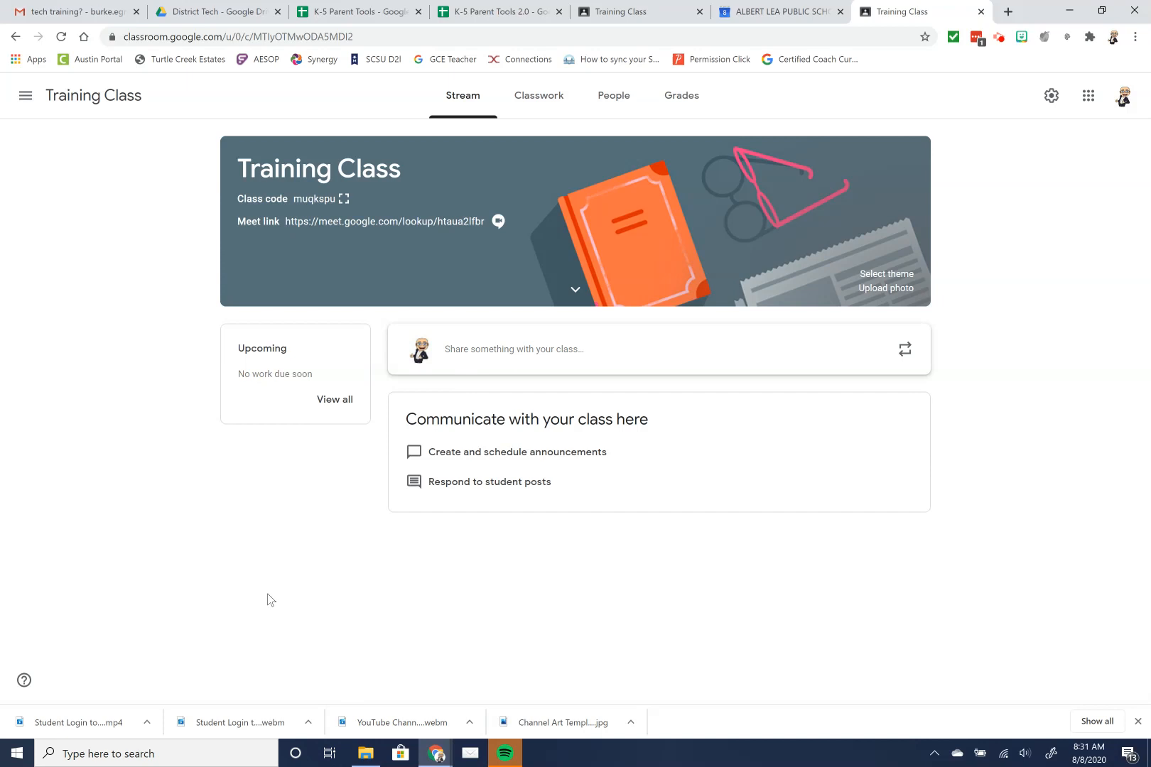
mouse_move(490, 410)
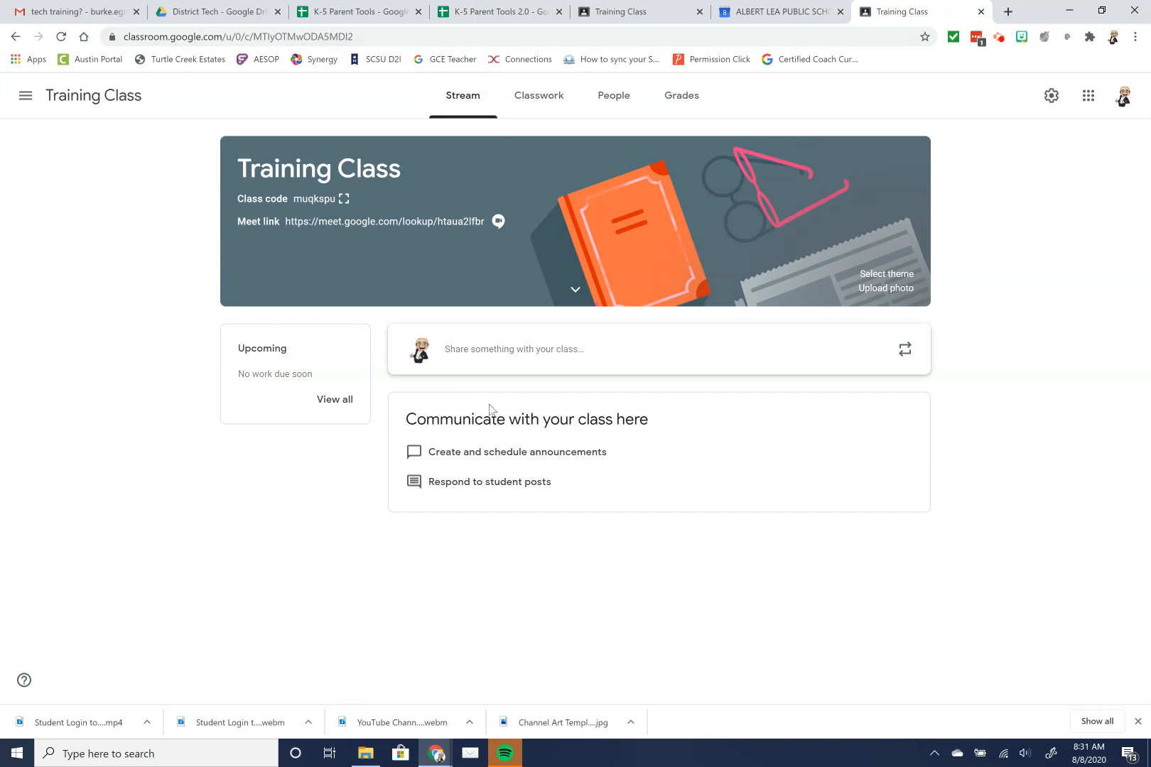
mouse_move(286, 257)
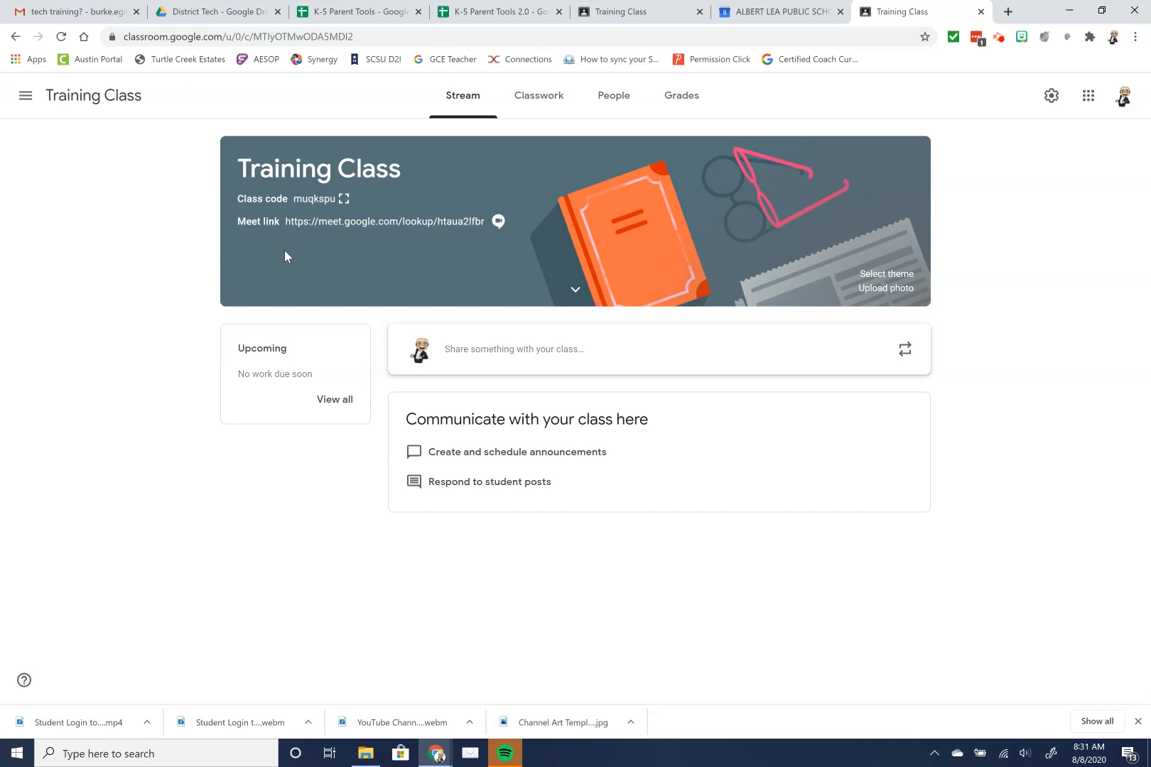
mouse_move(982, 58)
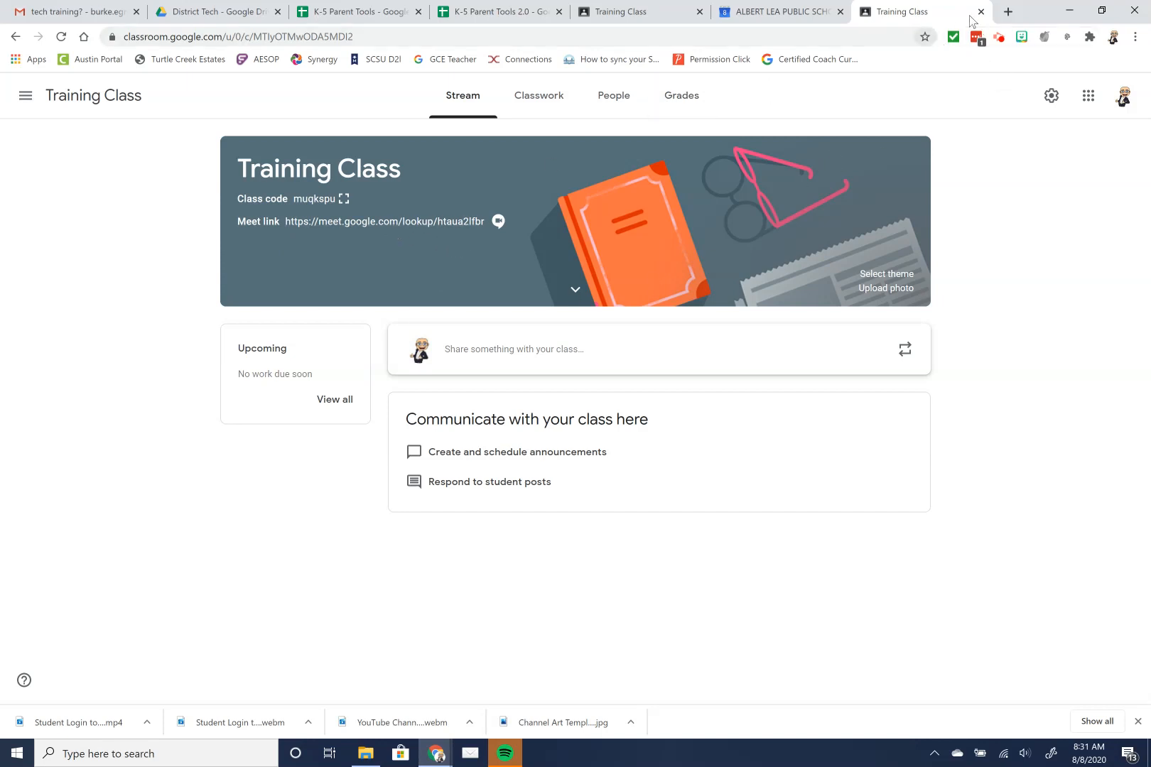
mouse_move(384, 221)
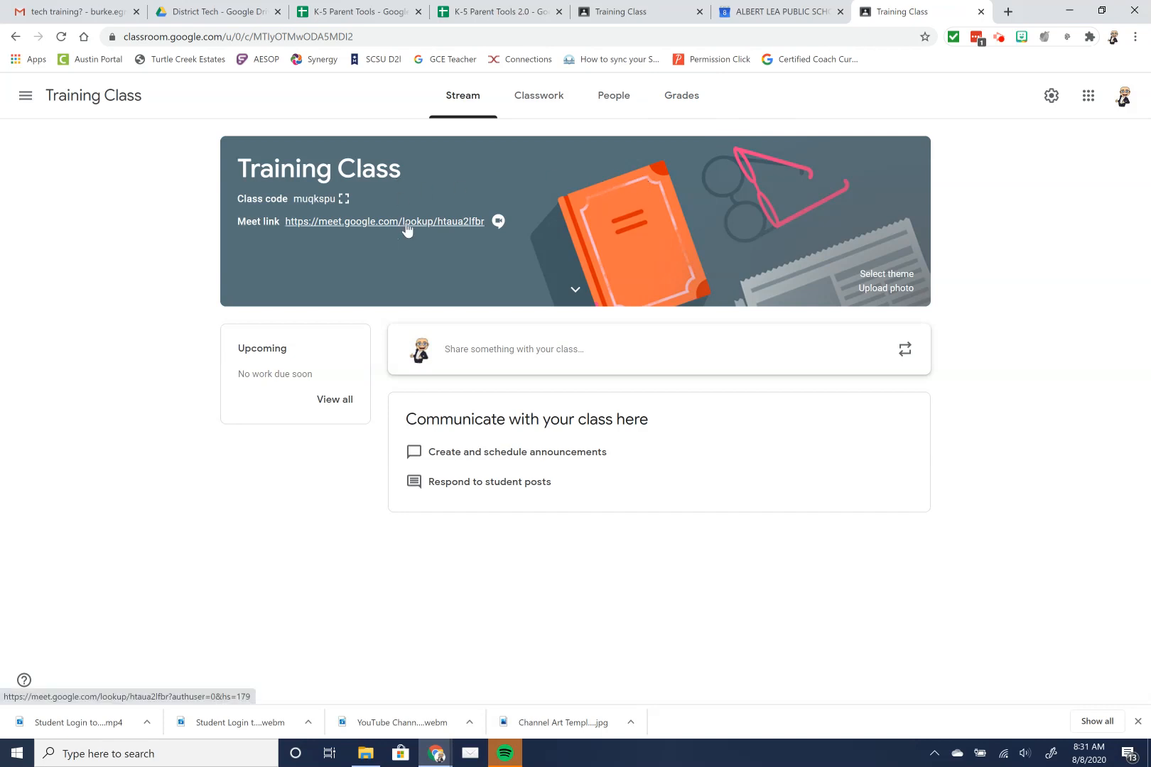
- Follow the Training Class Meet link, grant webcam access, and start a new tab
click(381, 221)
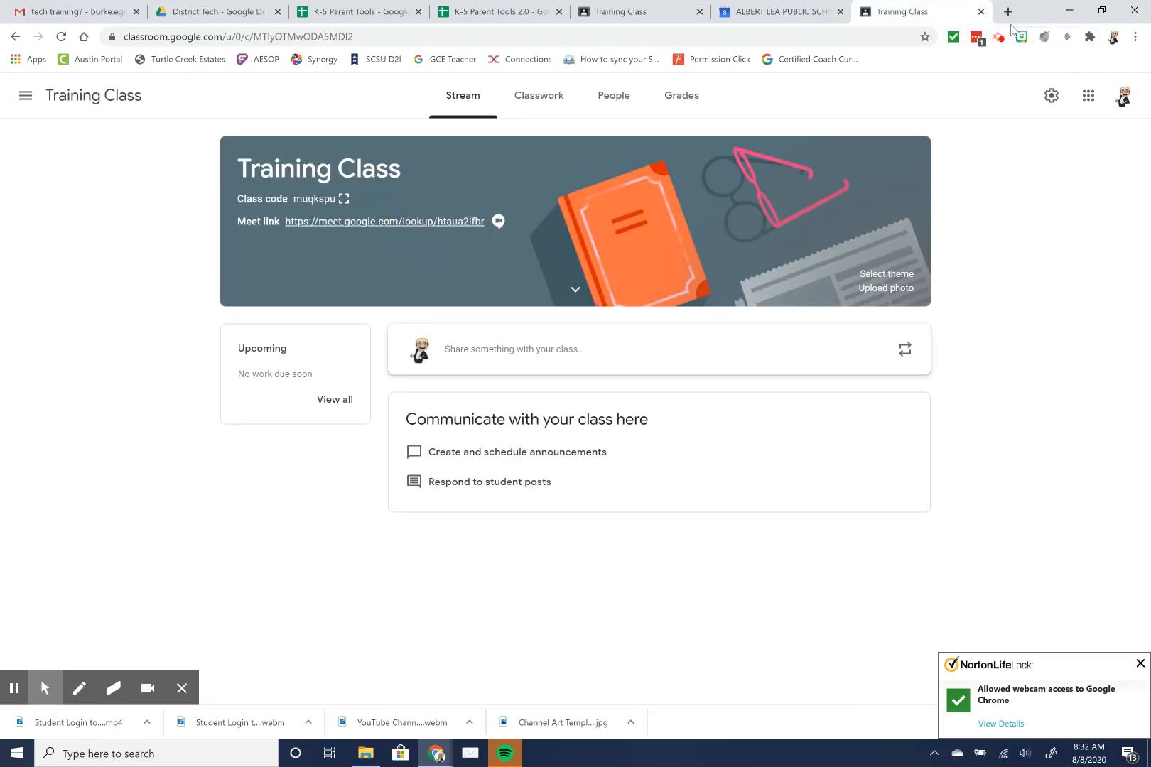
click(1122, 95)
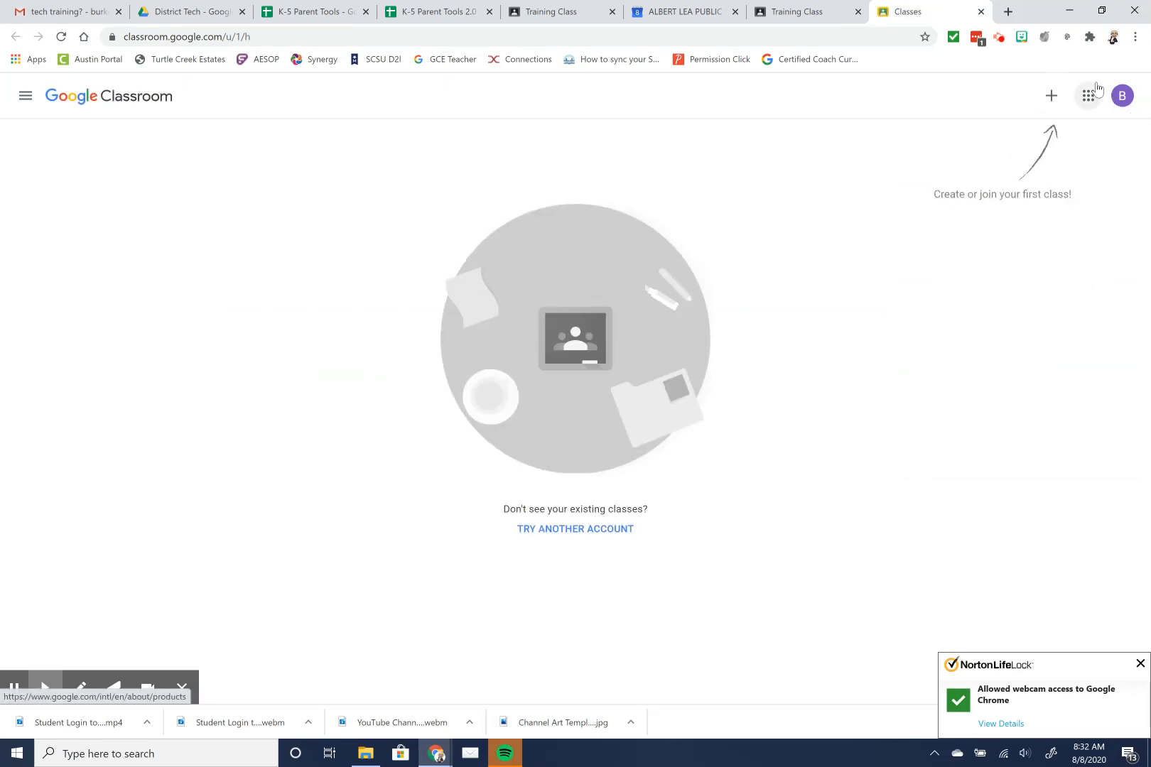
- Launch Google Calendar for the student account from the Google apps grid
click(1087, 95)
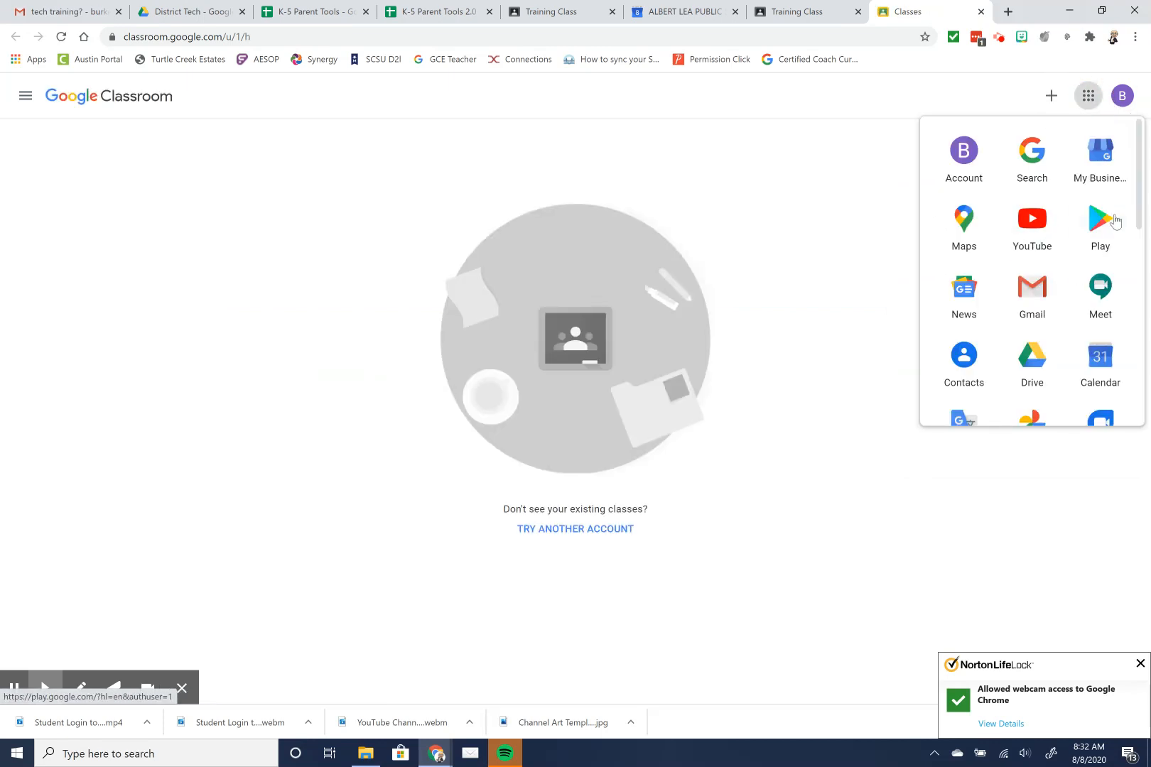
scroll(down, 3)
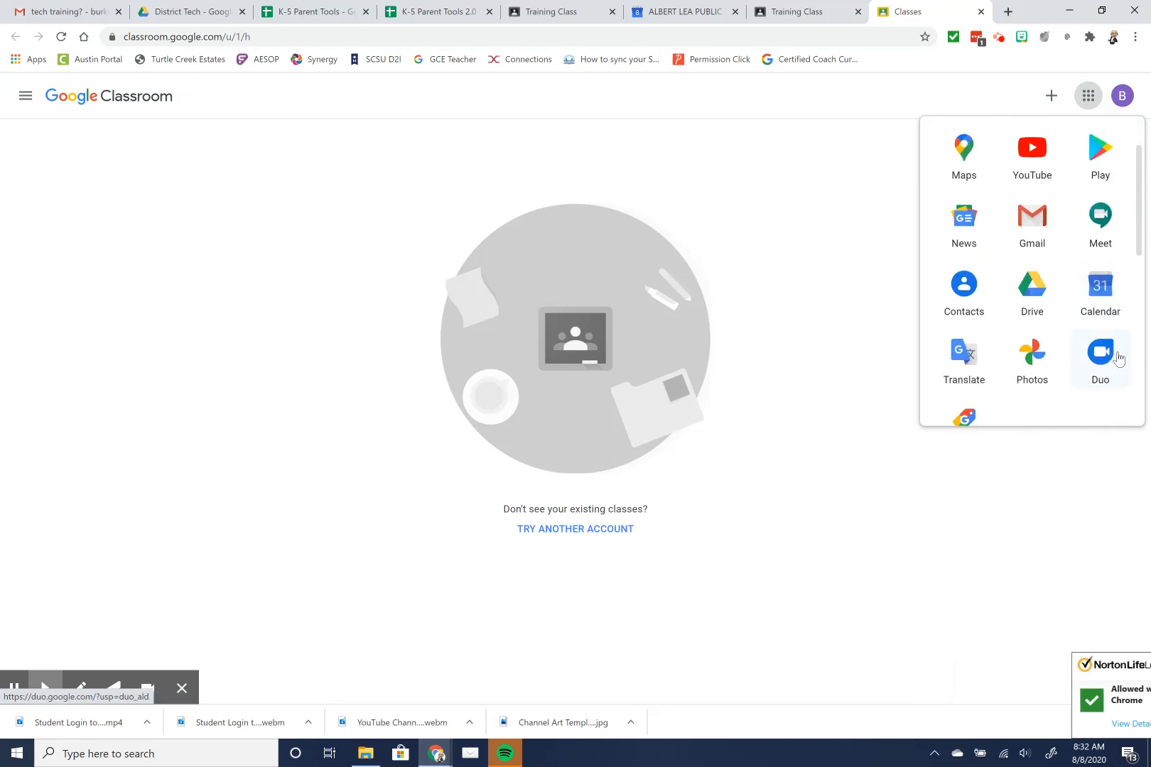
click(1099, 288)
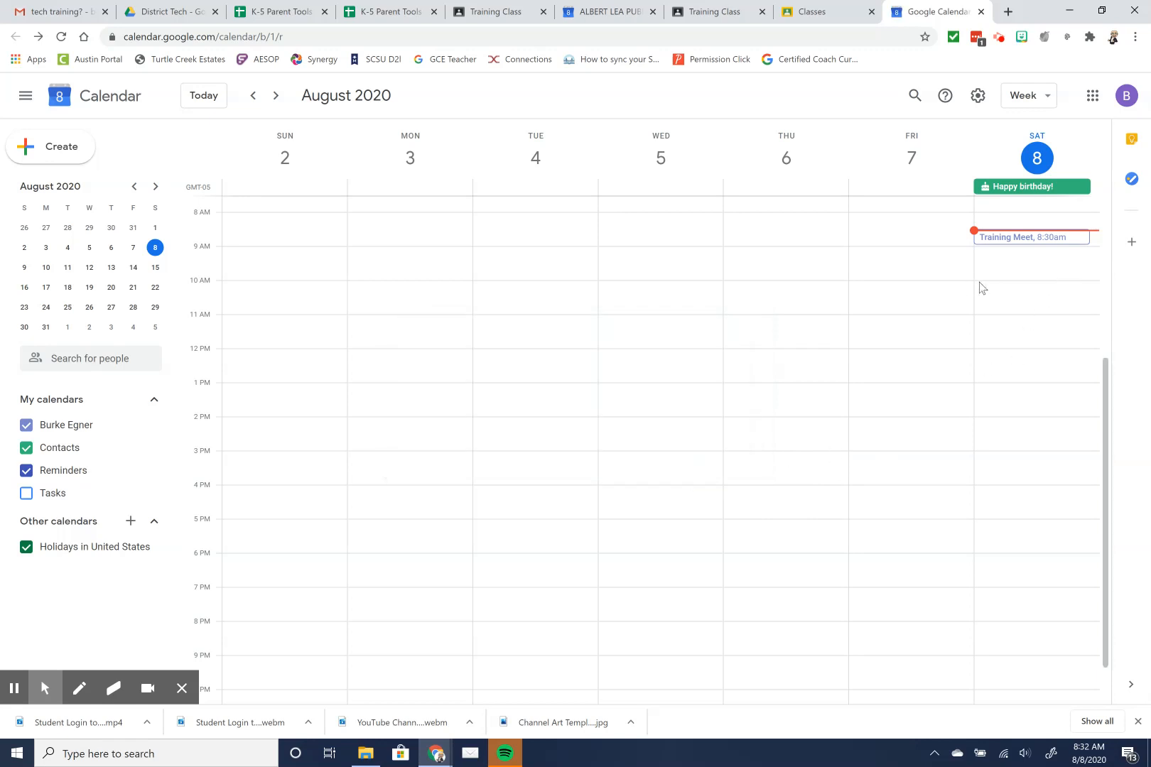
mouse_move(1017, 244)
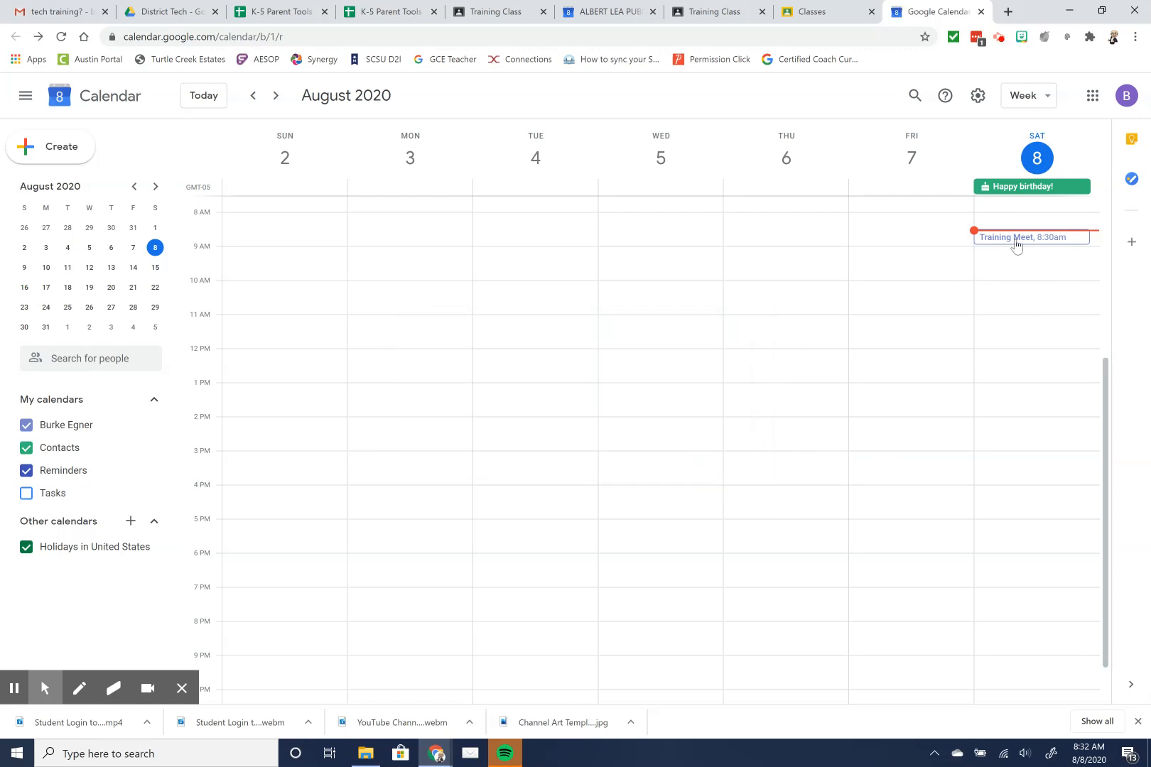
mouse_move(1032, 243)
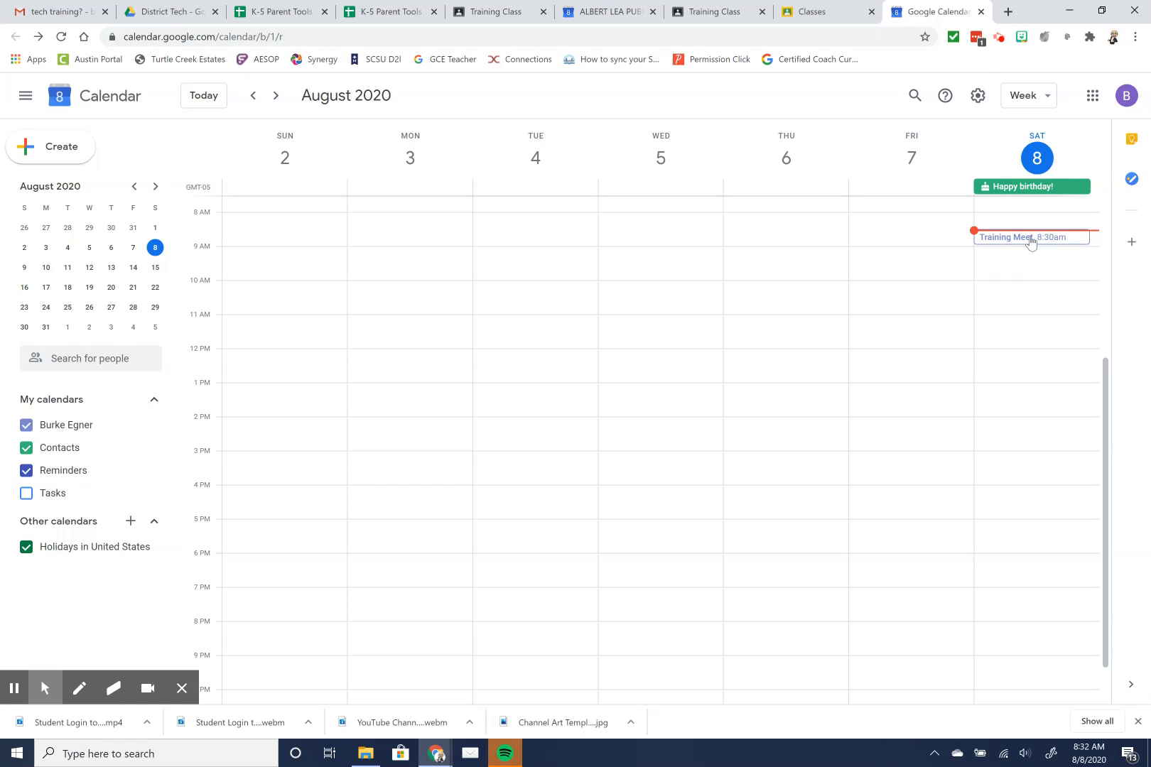
- Join the Saturday Training Meet event through its Google Meet link
click(1031, 237)
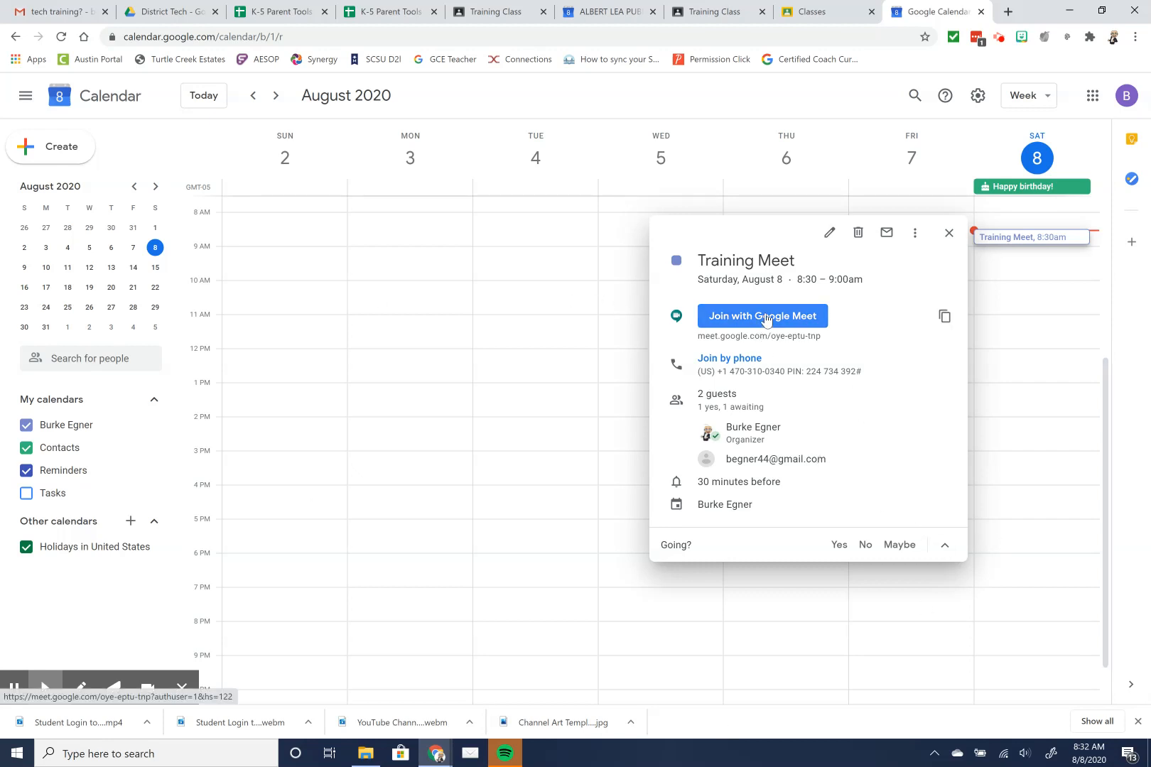
click(761, 316)
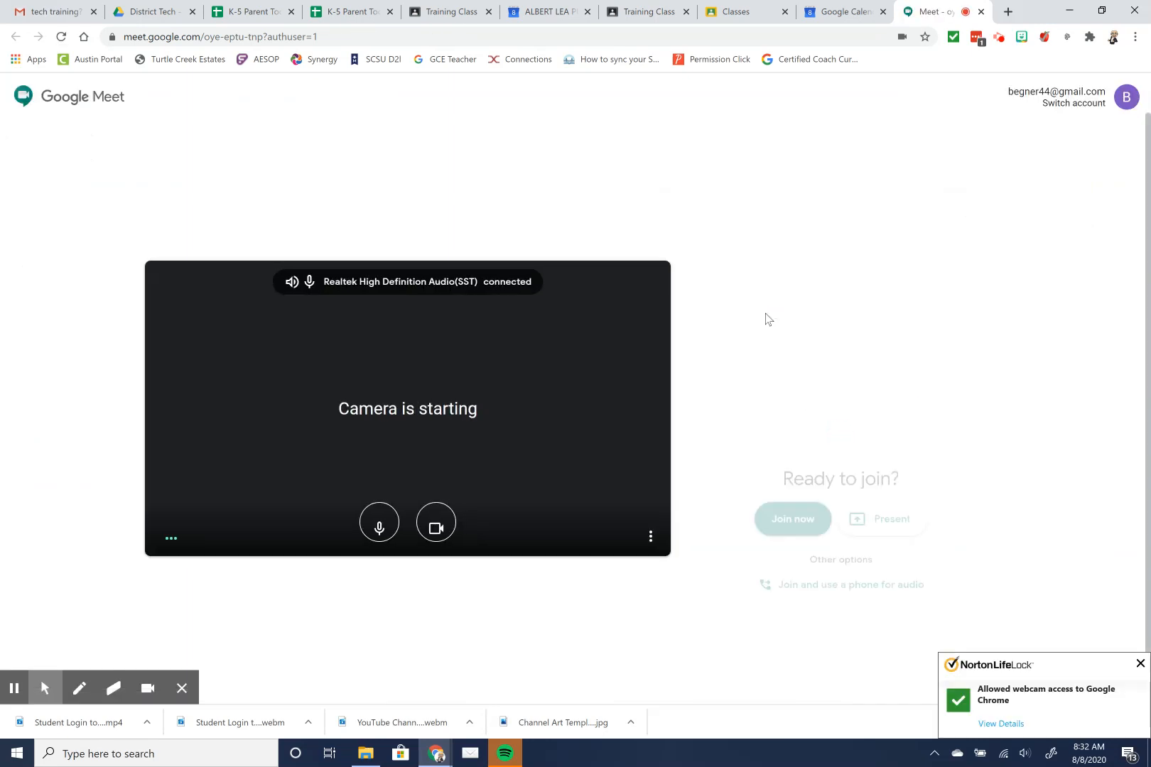
- Enter the Training Meet call, toggle the microphone on then off, and turn the camera off
click(791, 520)
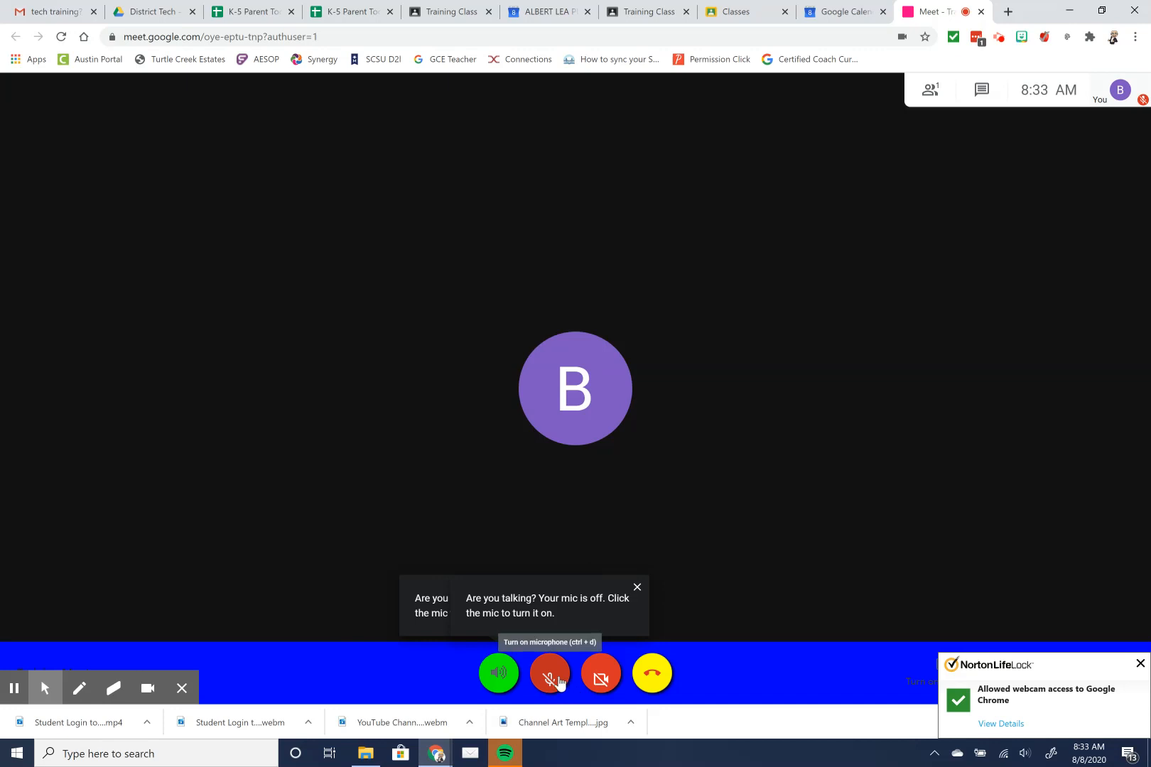
click(549, 673)
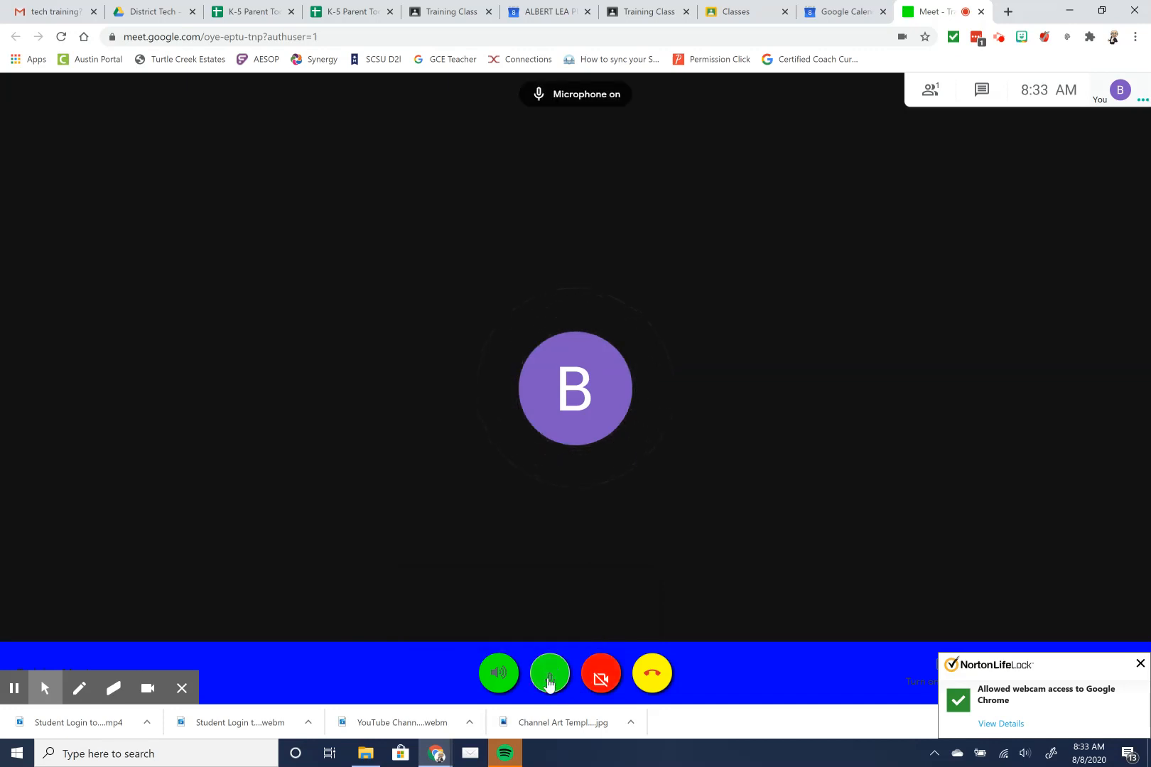
click(548, 673)
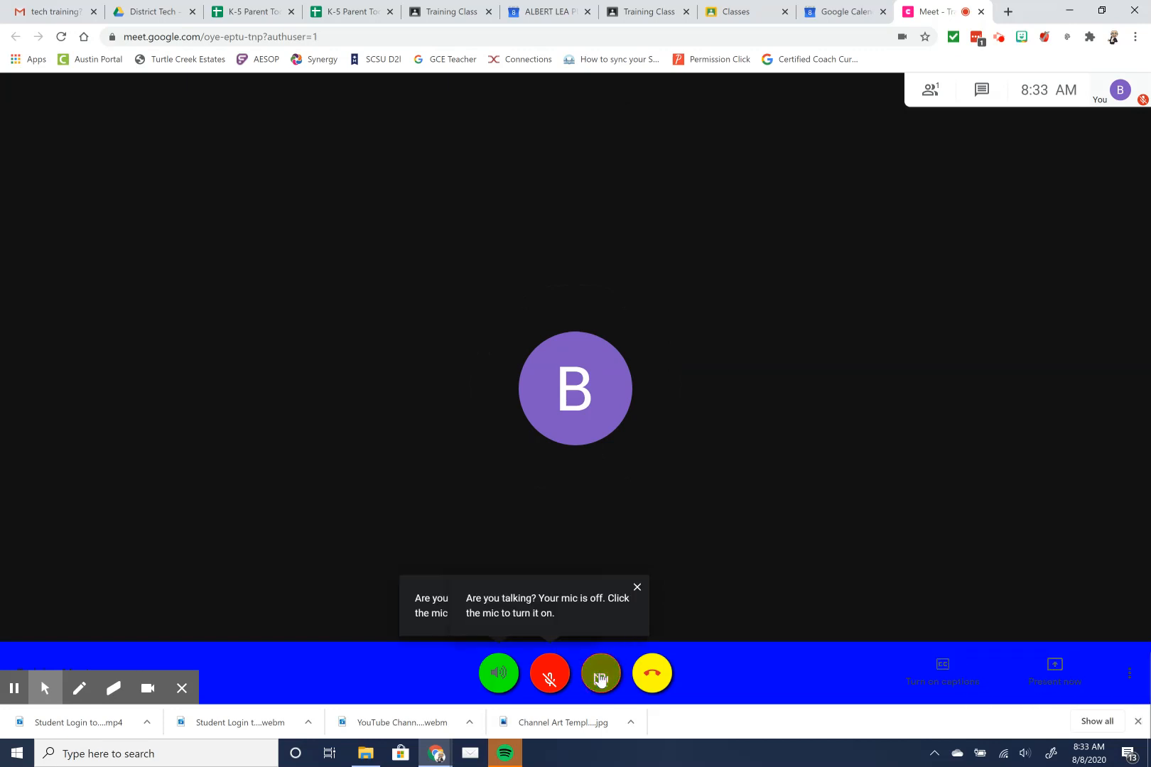
click(600, 674)
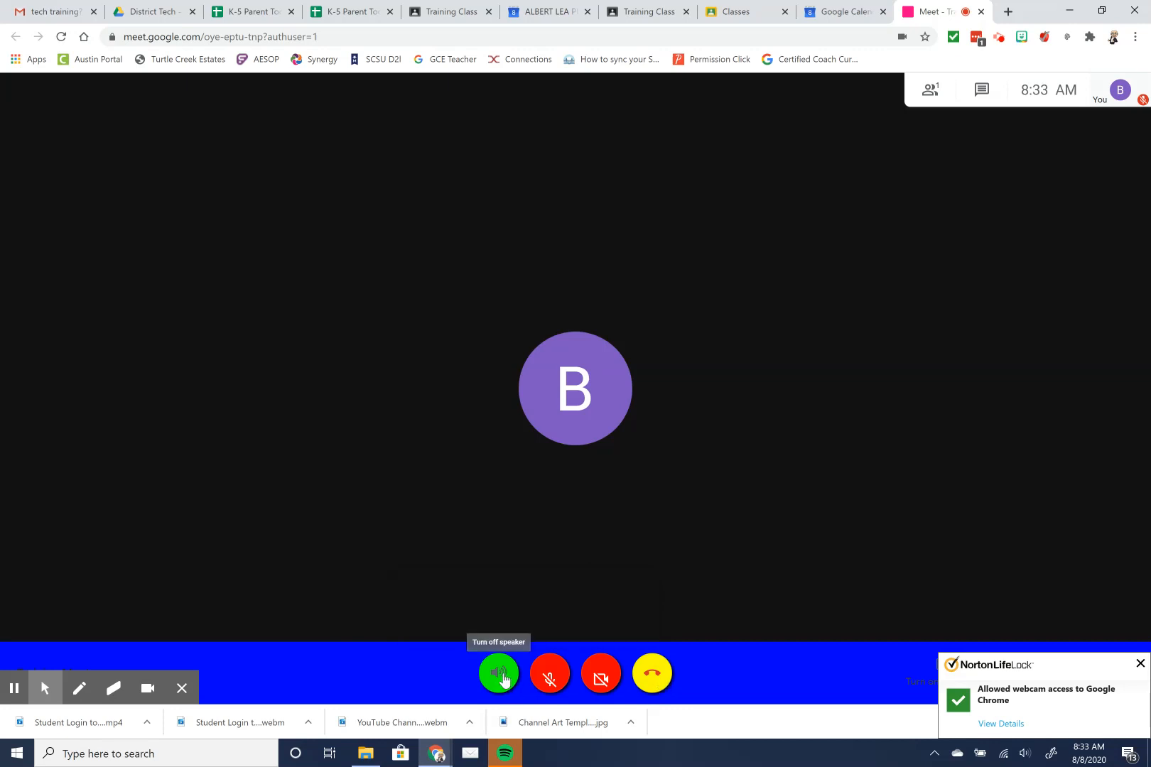
mouse_move(501, 674)
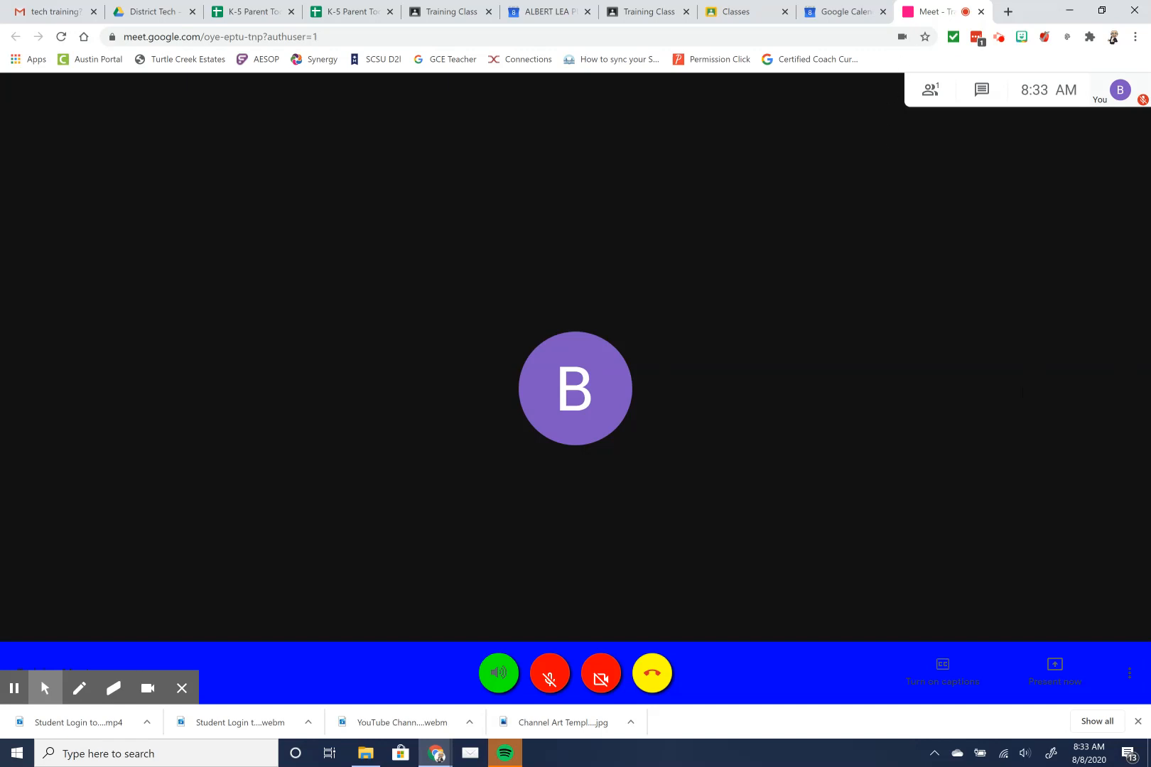
mouse_move(980, 90)
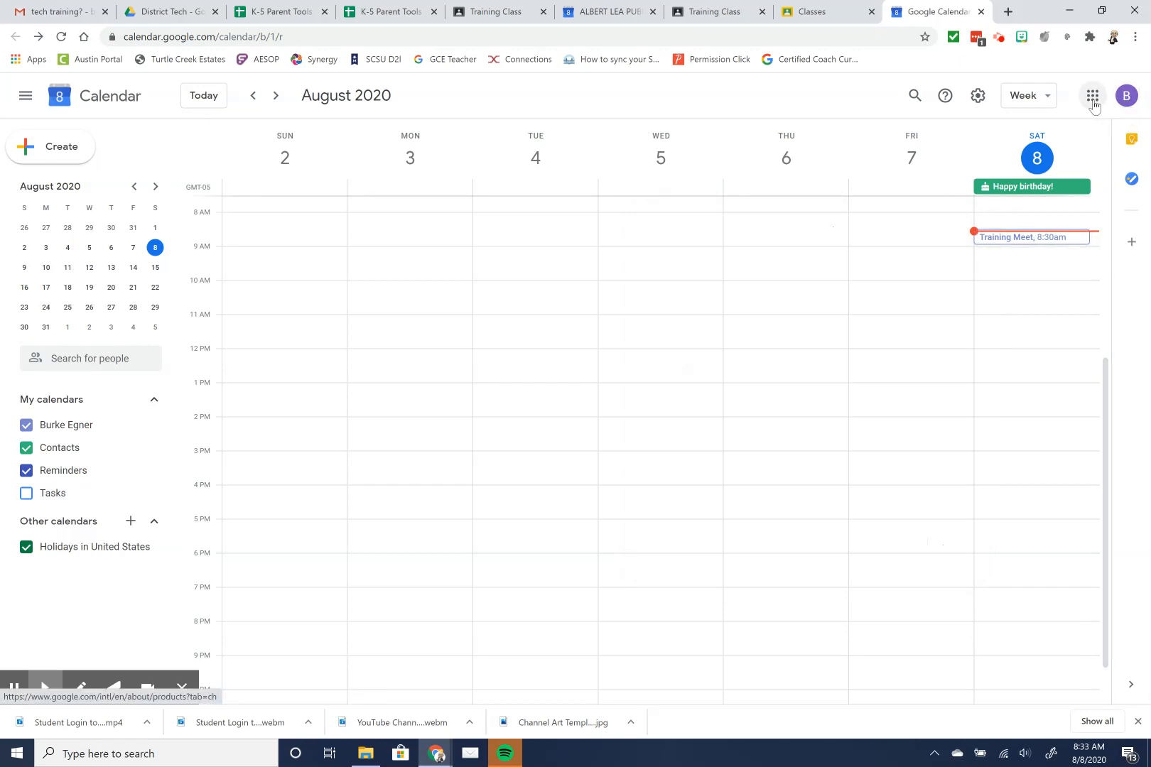
- Open the Google apps grid and scroll to find Meet
click(1091, 95)
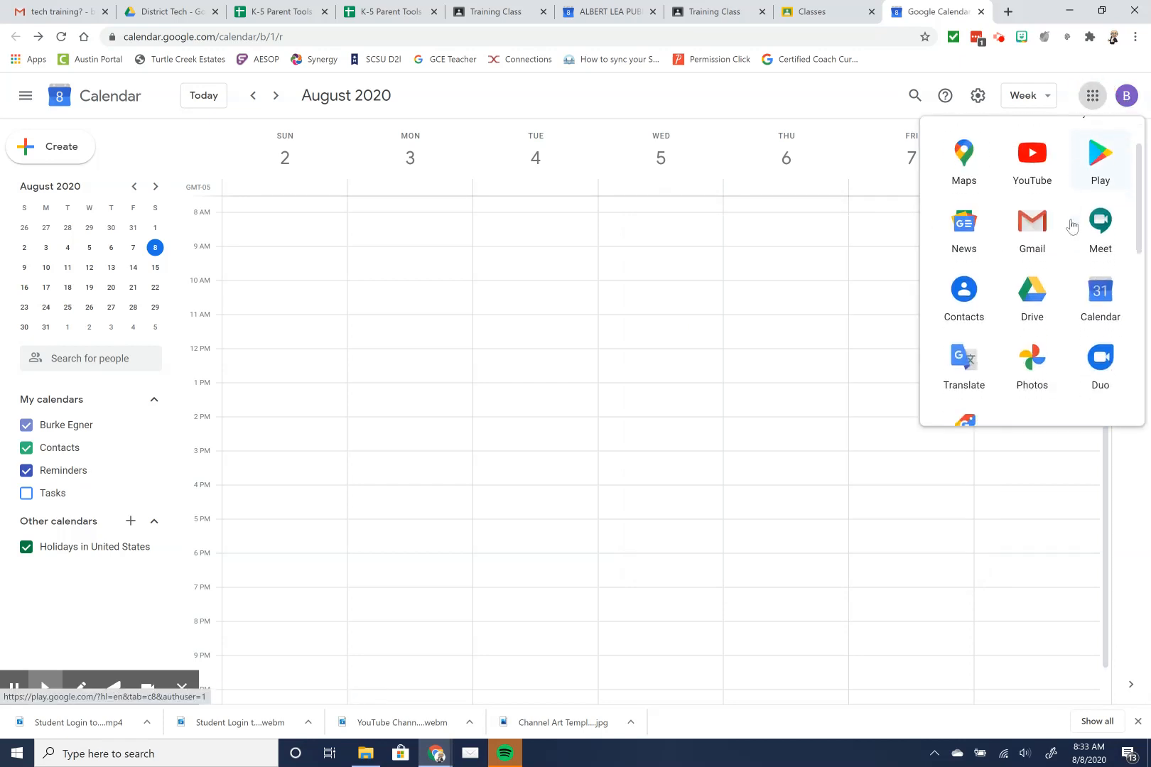
scroll(down, 3)
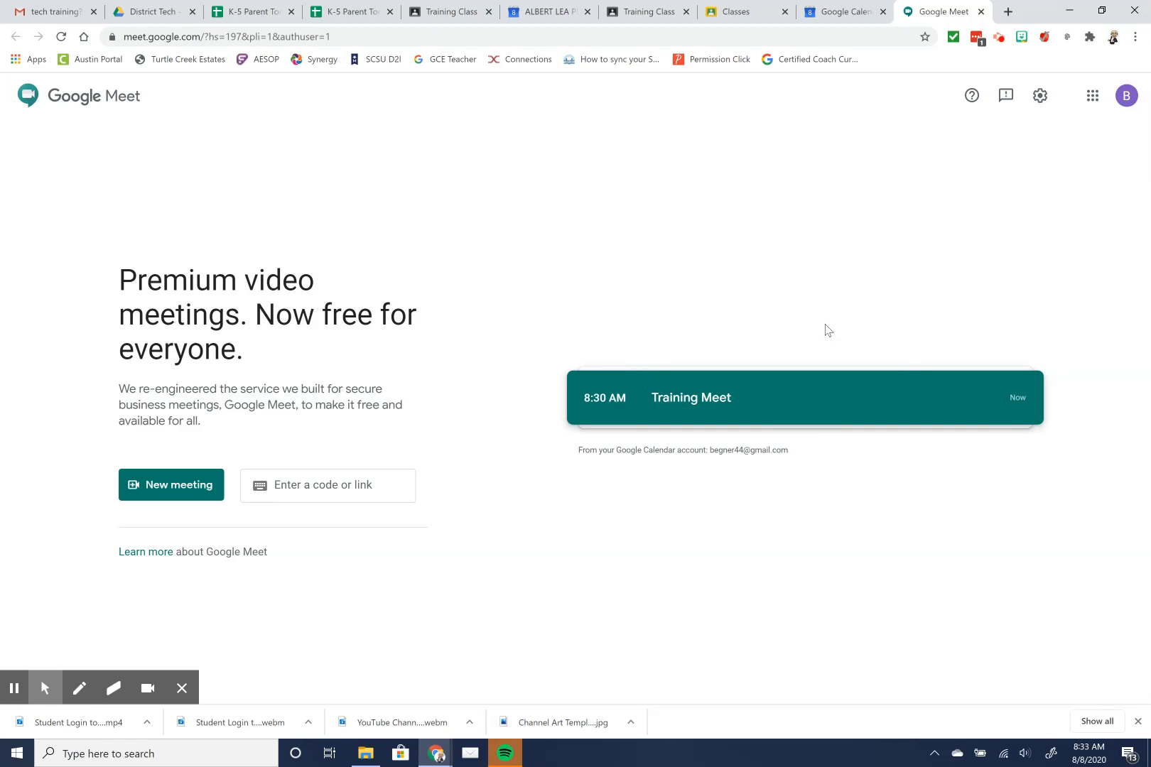
mouse_move(834, 271)
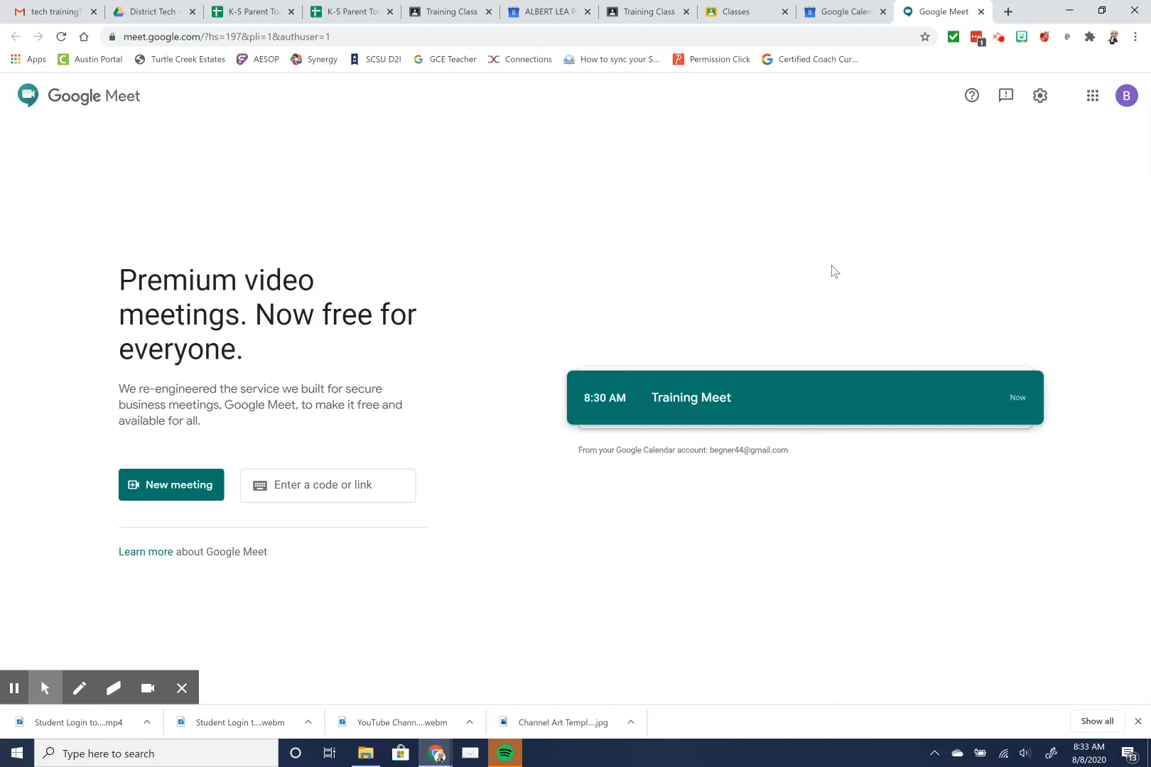
mouse_move(849, 362)
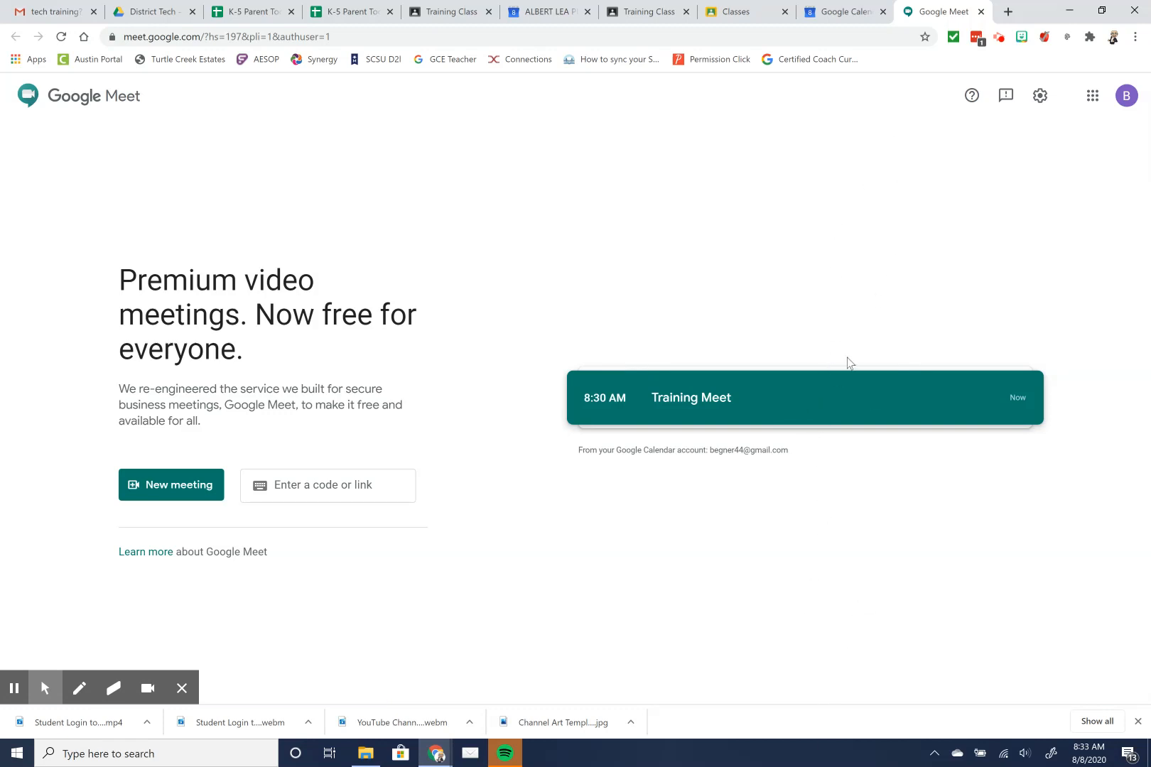
mouse_move(716, 425)
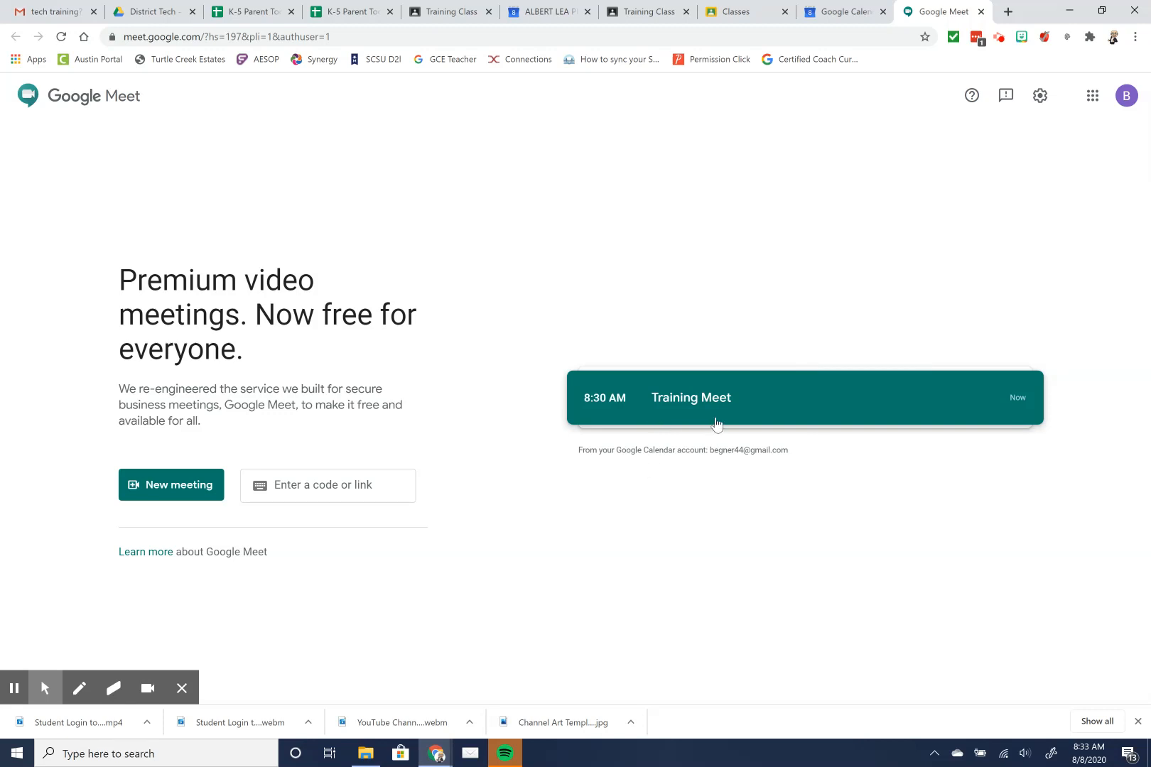